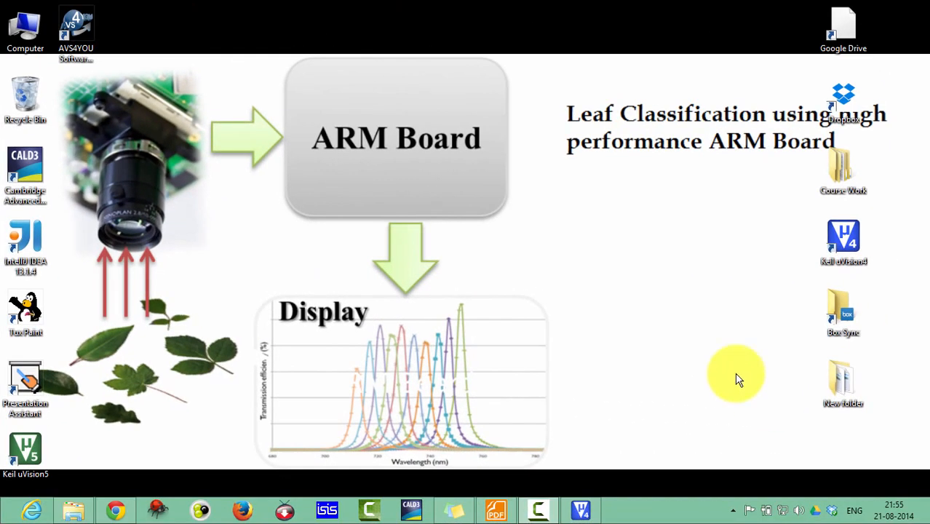
{"action": "mouse_move", "coordinate": [609, 320]}
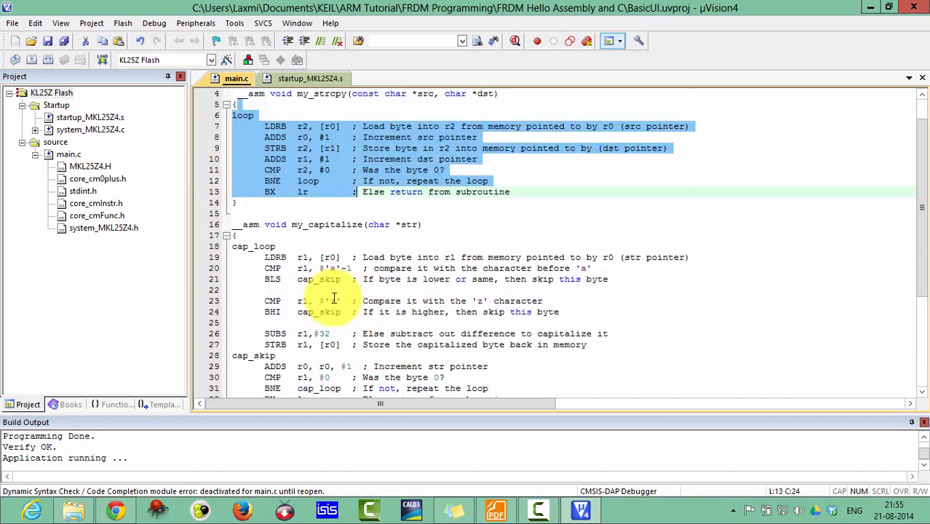
Step: Review the startup file's Reset_Handler code and return to main.c
{"action": "scroll", "scroll_direction": "down", "scroll_amount": 3}
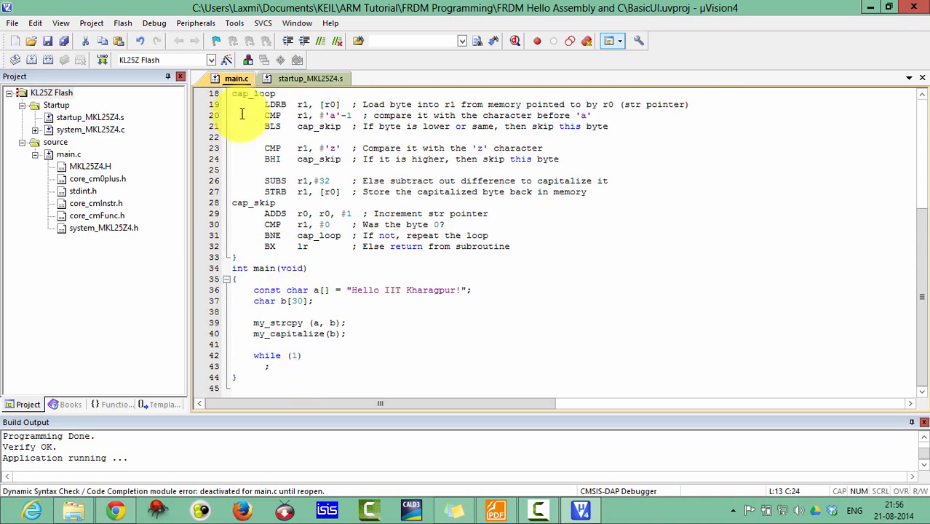
{"action": "left_click", "coordinate": [310, 78]}
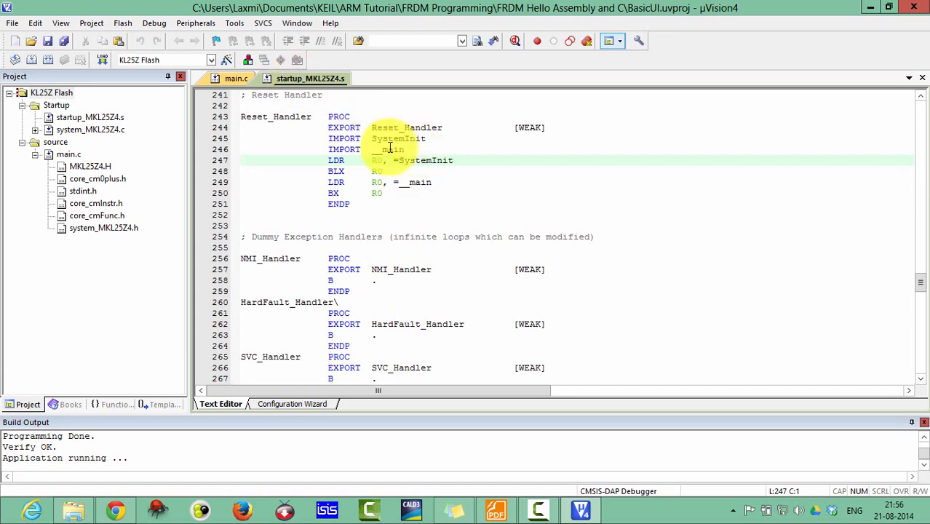
{"action": "left_click", "coordinate": [236, 79]}
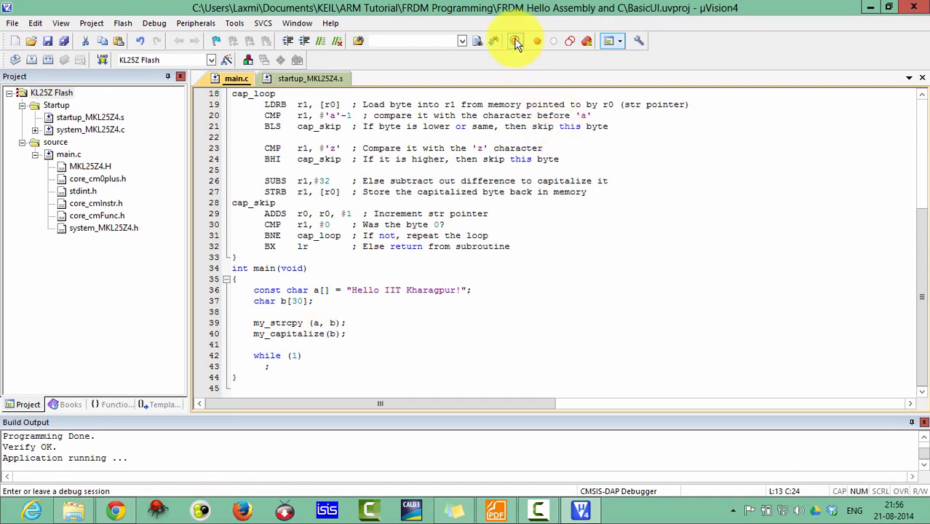
Step: Start the debug session, accepting the evaluation-mode and unsupported-breakpoint notices
{"action": "left_click", "coordinate": [515, 41]}
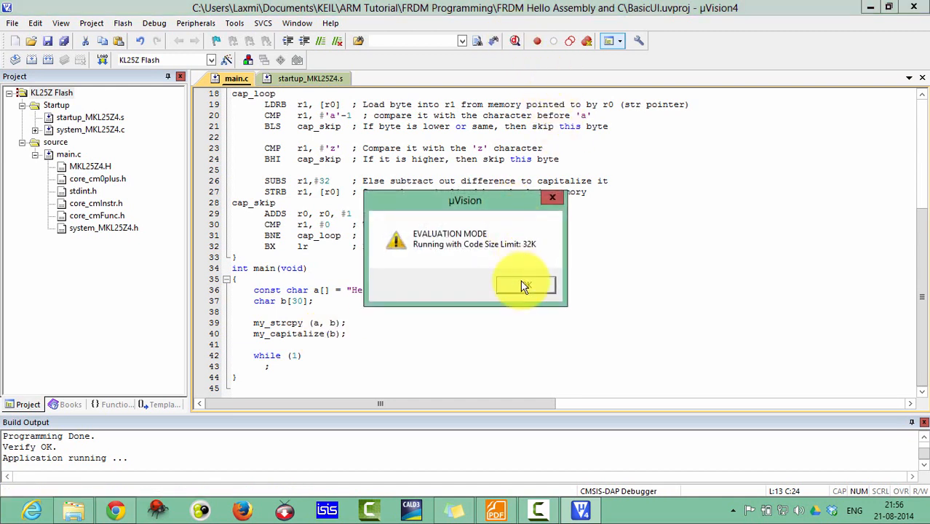
{"action": "left_click", "coordinate": [524, 284]}
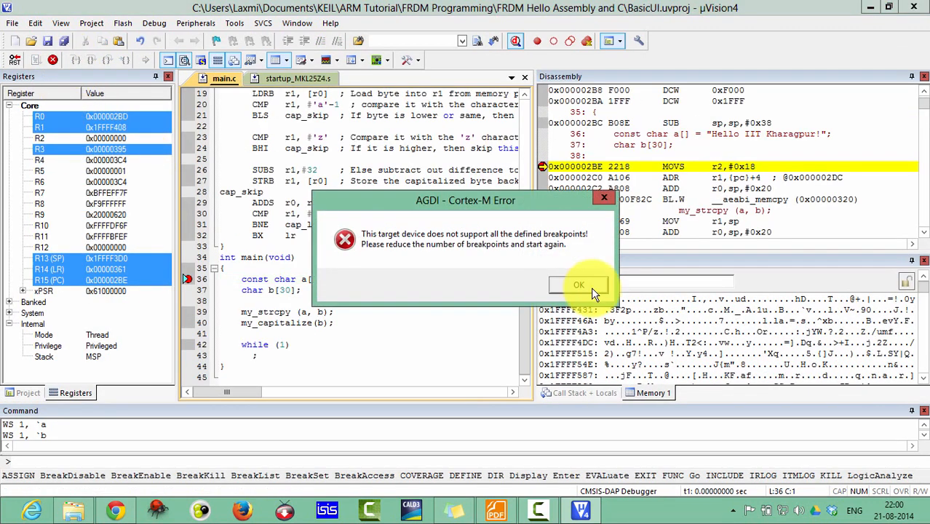
{"action": "left_click", "coordinate": [579, 283]}
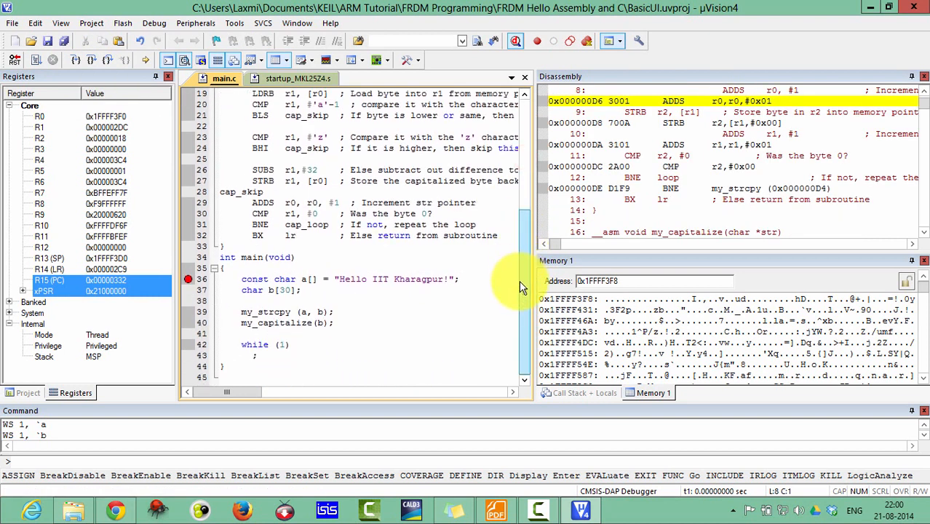
Step: Step into my_strcpy so execution halts at its first load with string addresses in r0/r1
{"action": "left_click", "coordinate": [14, 60]}
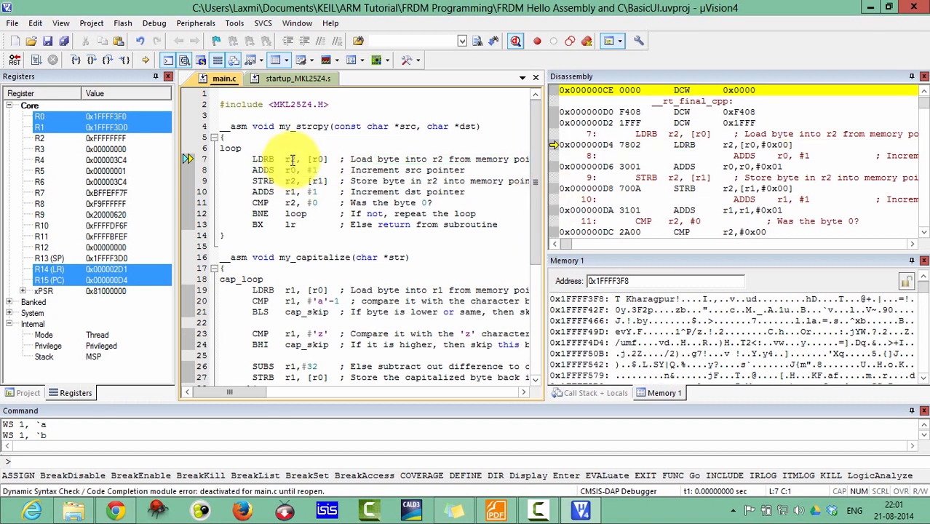
{"action": "mouse_move", "coordinate": [293, 169]}
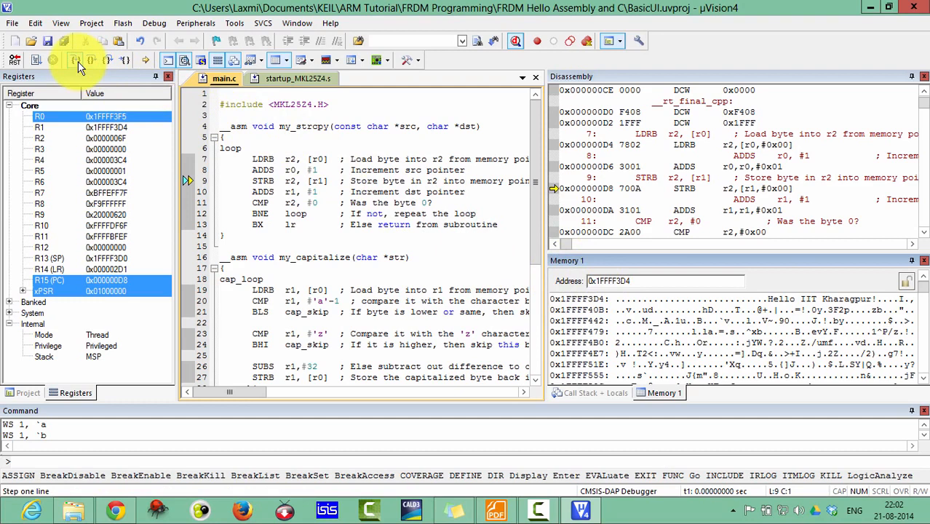
Step: Single-step the my_strcpy copy loop, watching bytes of 'Hello IIT Kharagpur!' land in Memory 1
{"action": "left_click", "coordinate": [79, 62]}
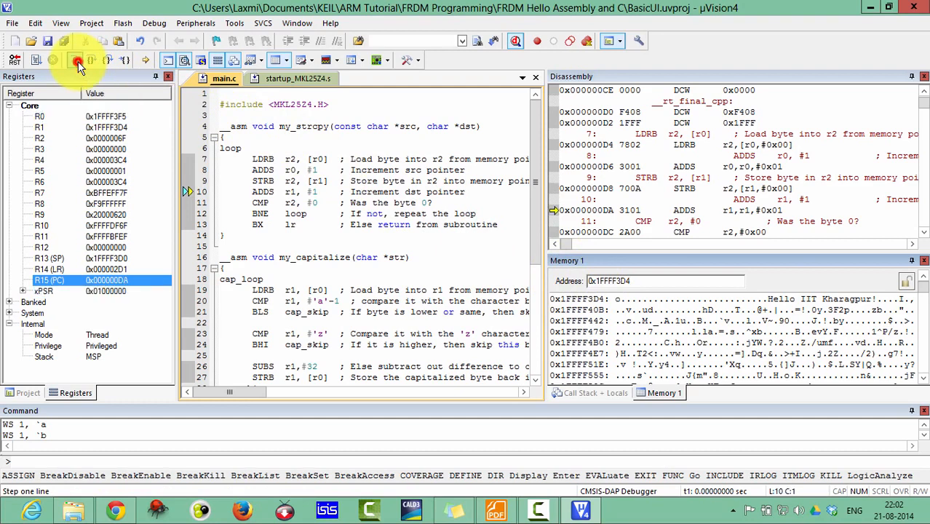
{"action": "left_click", "coordinate": [77, 59]}
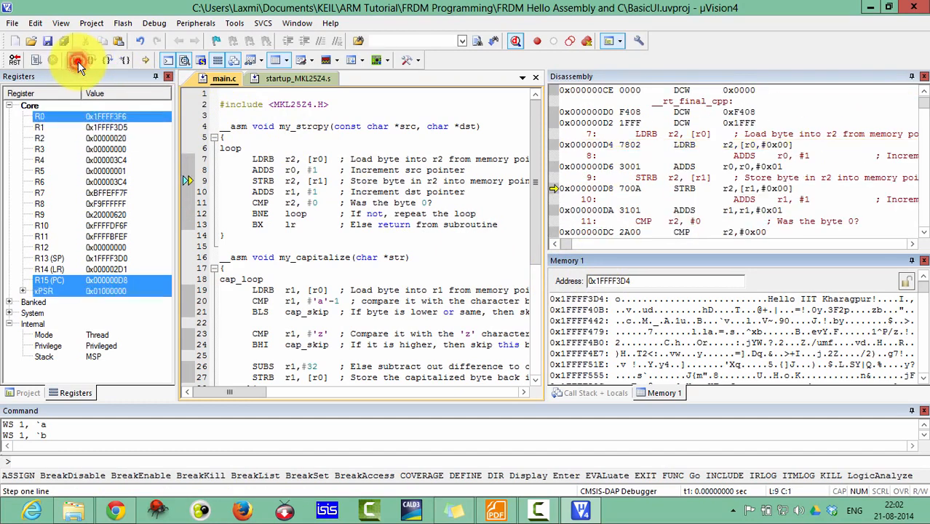
{"action": "left_click", "coordinate": [78, 61]}
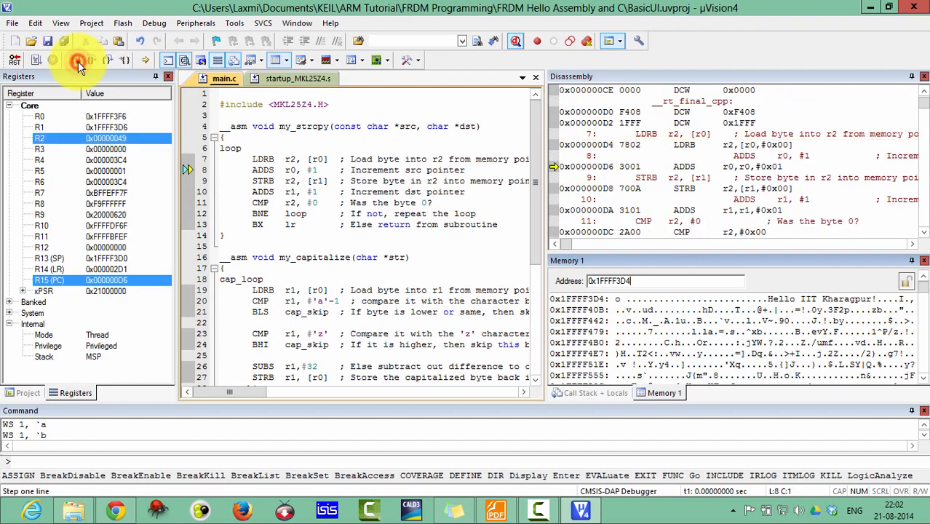
{"action": "left_click", "coordinate": [79, 61]}
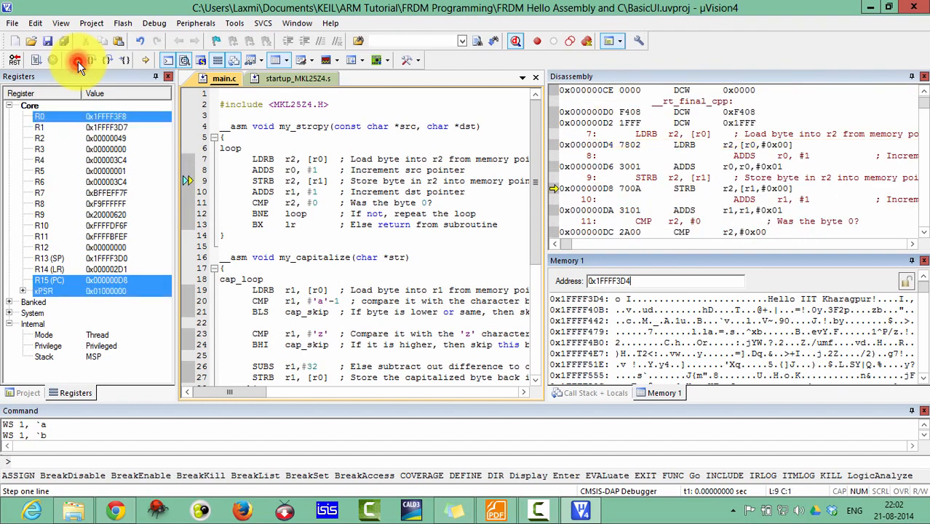
{"action": "left_click", "coordinate": [79, 59]}
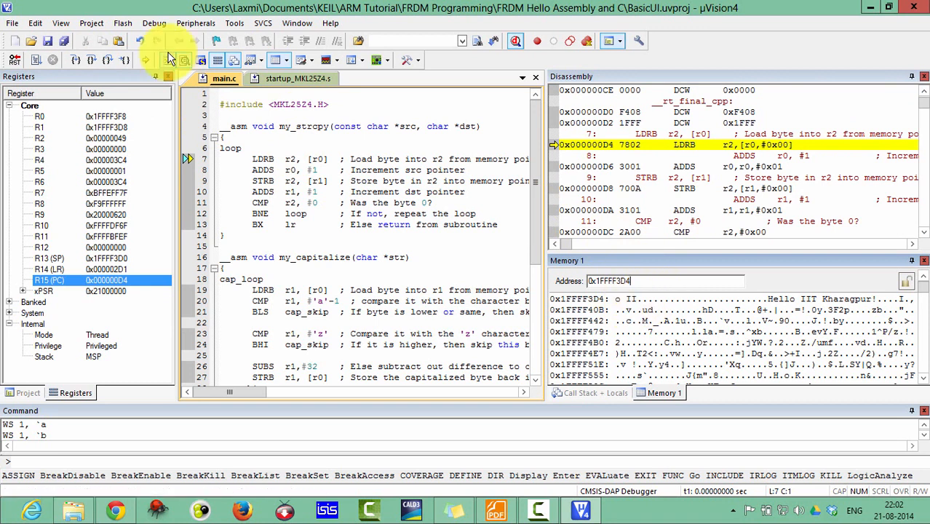
{"action": "left_click", "coordinate": [76, 61]}
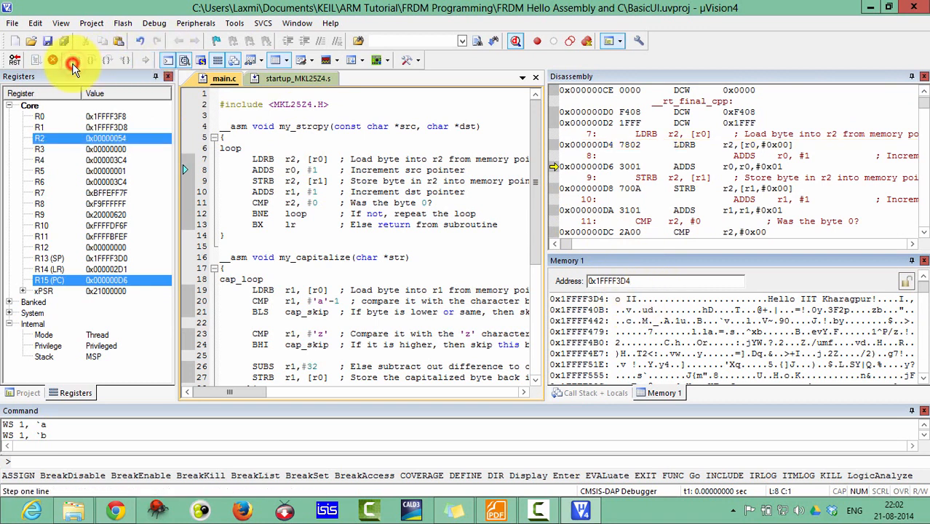
{"action": "left_click", "coordinate": [72, 61]}
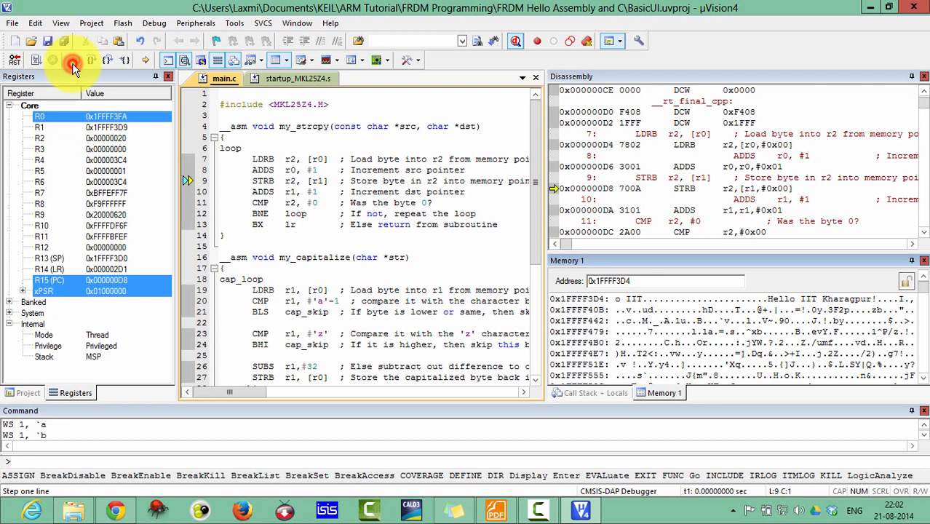
{"action": "left_click", "coordinate": [73, 61]}
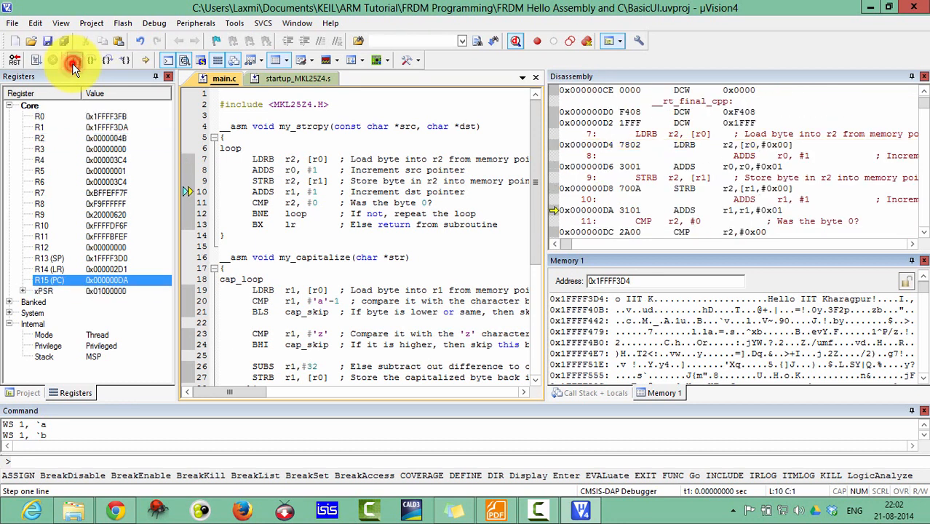
{"action": "left_click", "coordinate": [71, 61]}
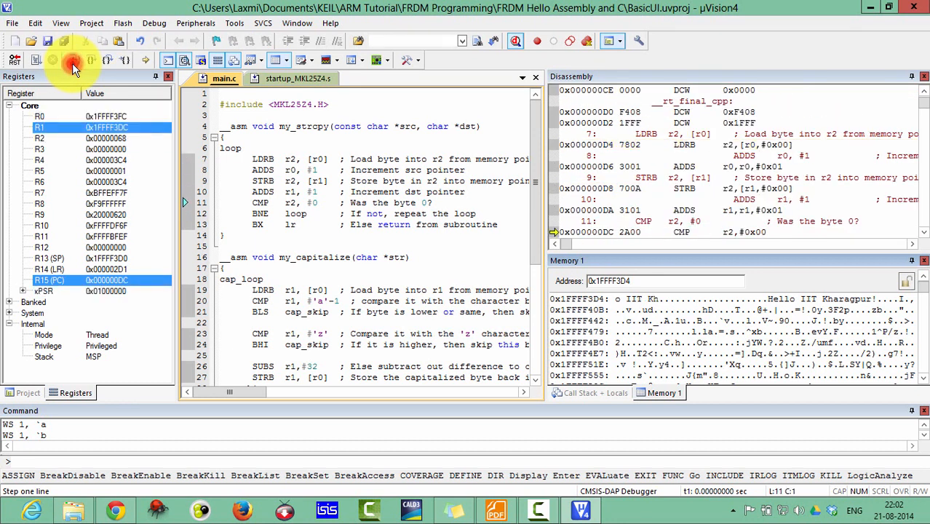
{"action": "left_click", "coordinate": [71, 60]}
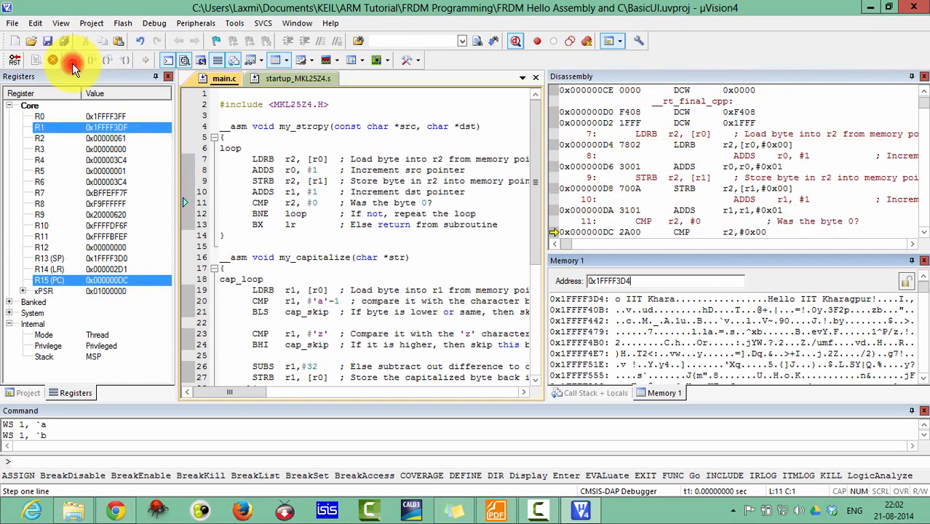
Step: Finish the remaining copy iterations and return from my_strcpy to main before my_capitalize
{"action": "left_click", "coordinate": [73, 61]}
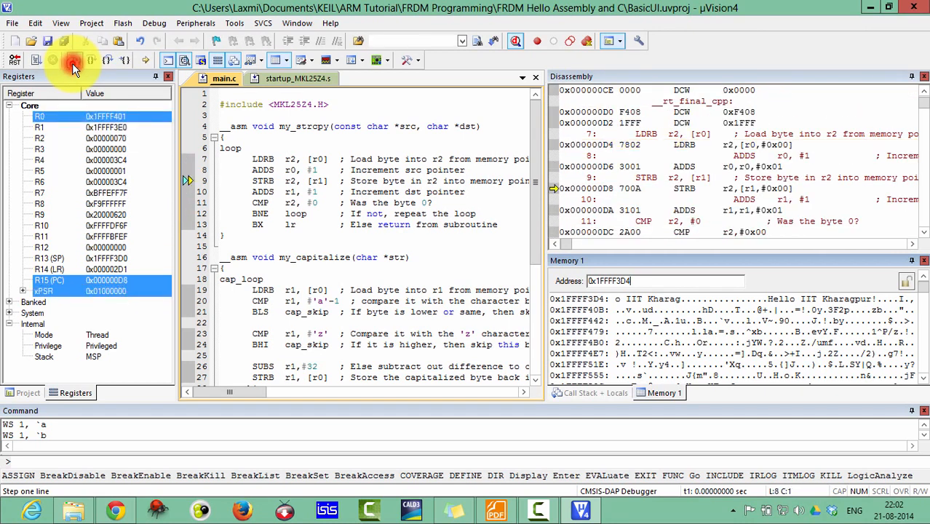
{"action": "left_click", "coordinate": [72, 61]}
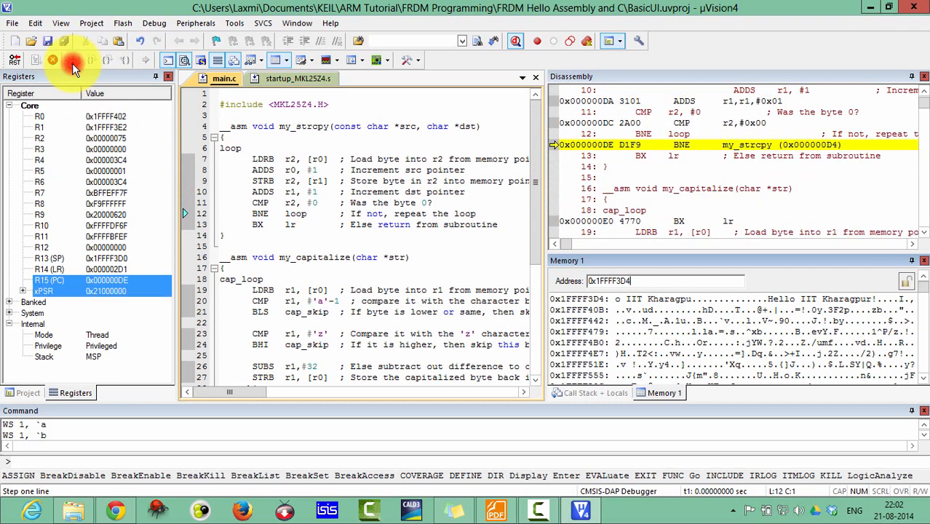
{"action": "left_click", "coordinate": [73, 61]}
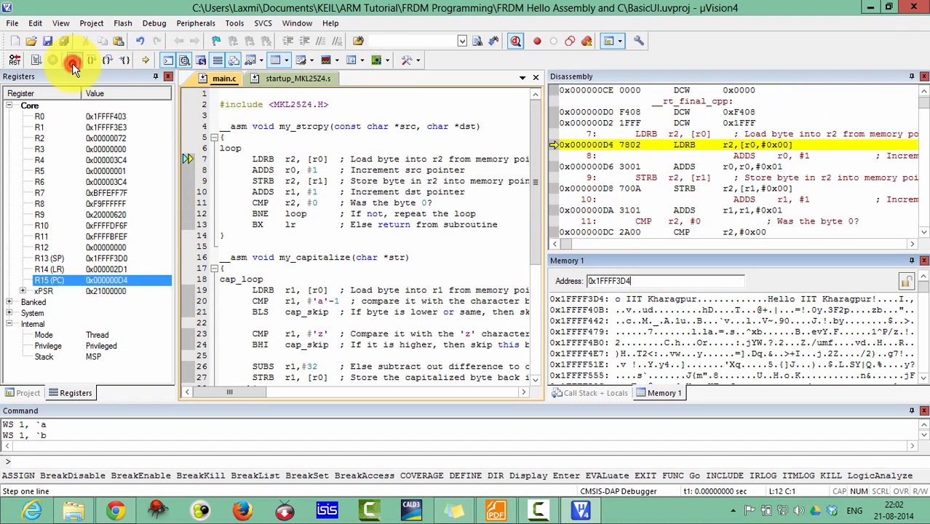
{"action": "left_click", "coordinate": [73, 61]}
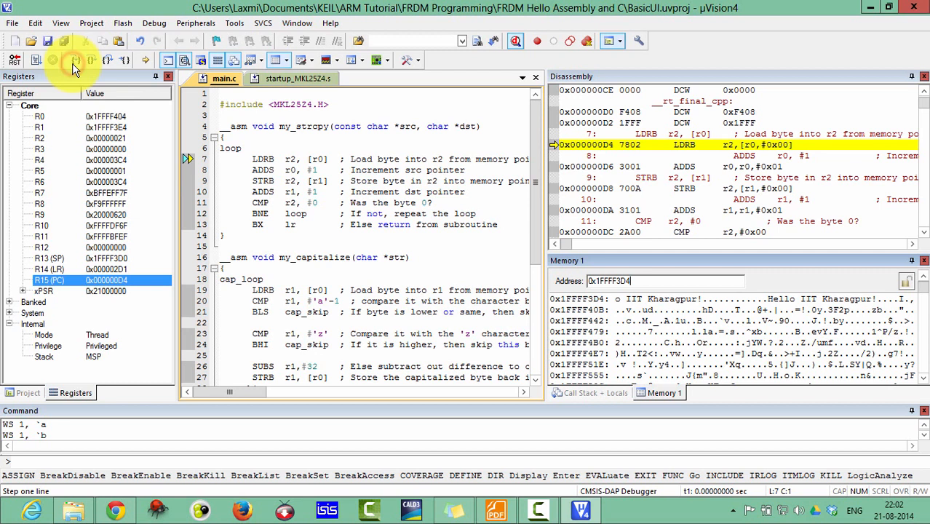
{"action": "left_click", "coordinate": [74, 61]}
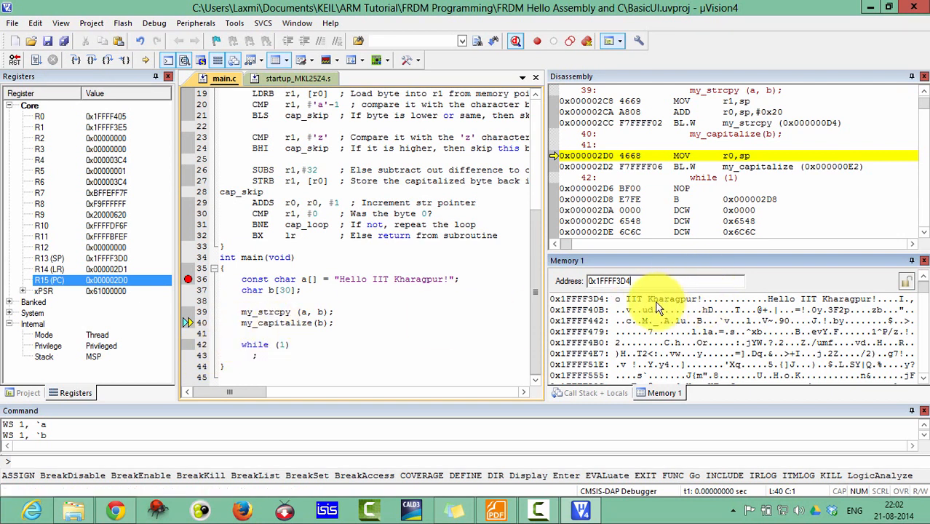
{"action": "mouse_move", "coordinate": [521, 274]}
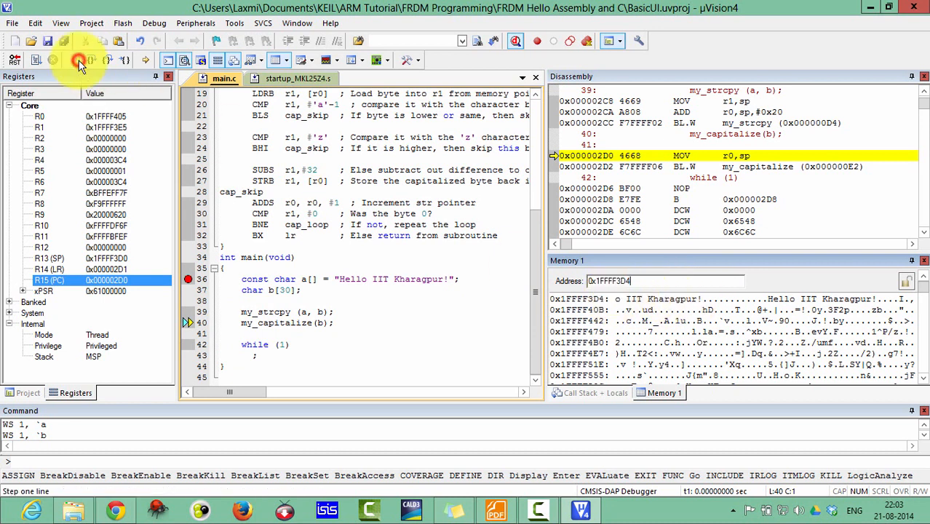
Step: Step into my_capitalize, halting at the first byte load of cap_loop
{"action": "left_click", "coordinate": [80, 61]}
{"action": "type", "text": "0"}
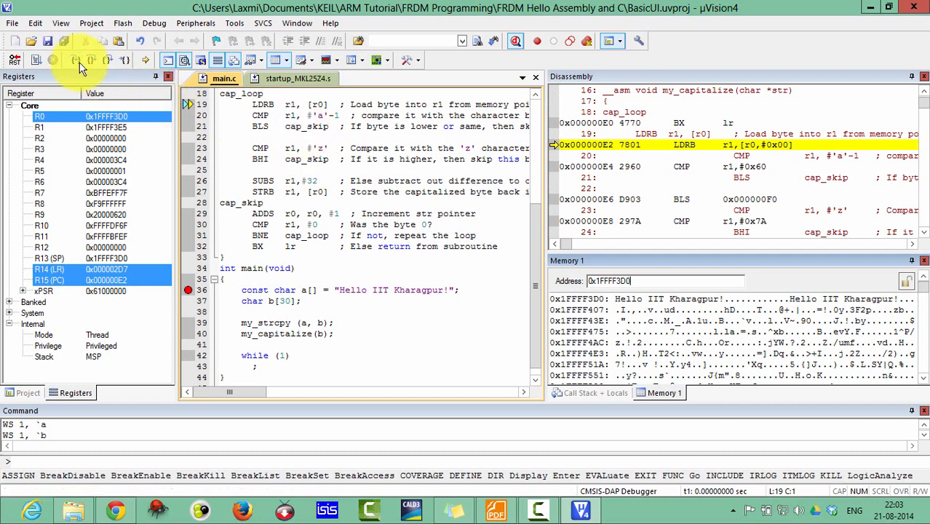
Step: Step cap_loop's load and lowercase-range checks for the first characters of the buffer
{"action": "left_click", "coordinate": [76, 61]}
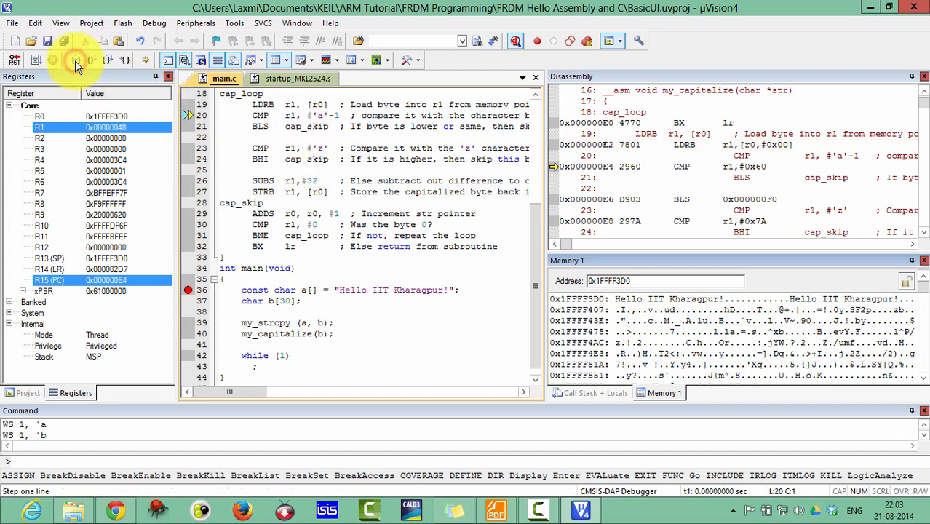
{"action": "left_click", "coordinate": [76, 61]}
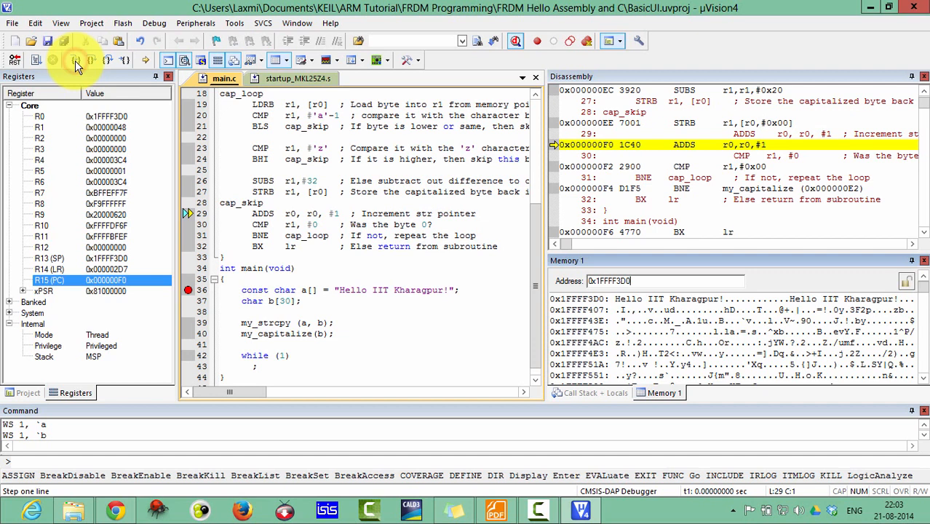
{"action": "left_click", "coordinate": [78, 60]}
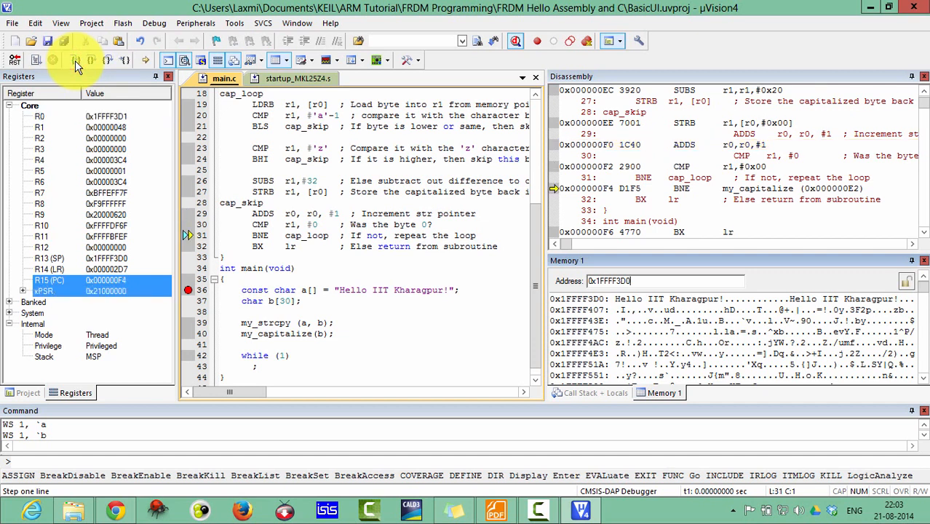
{"action": "left_click", "coordinate": [75, 61]}
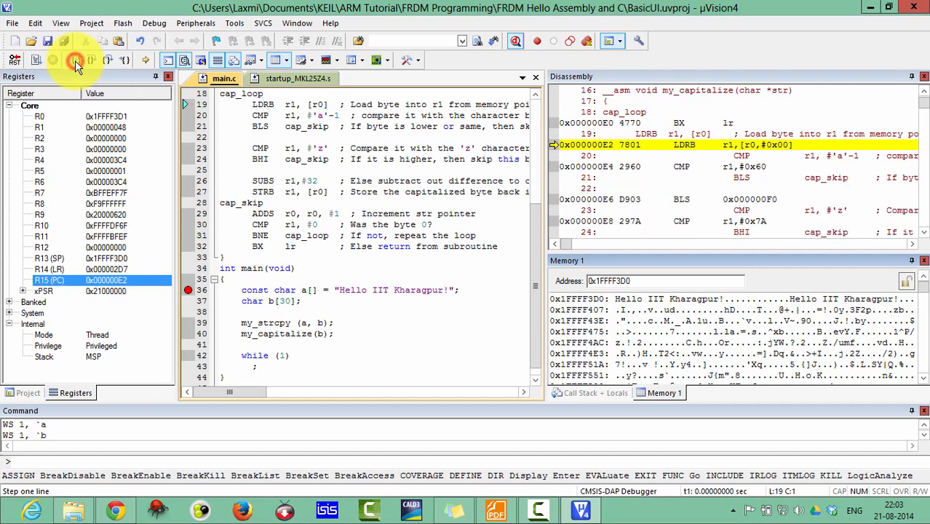
{"action": "left_click", "coordinate": [76, 61]}
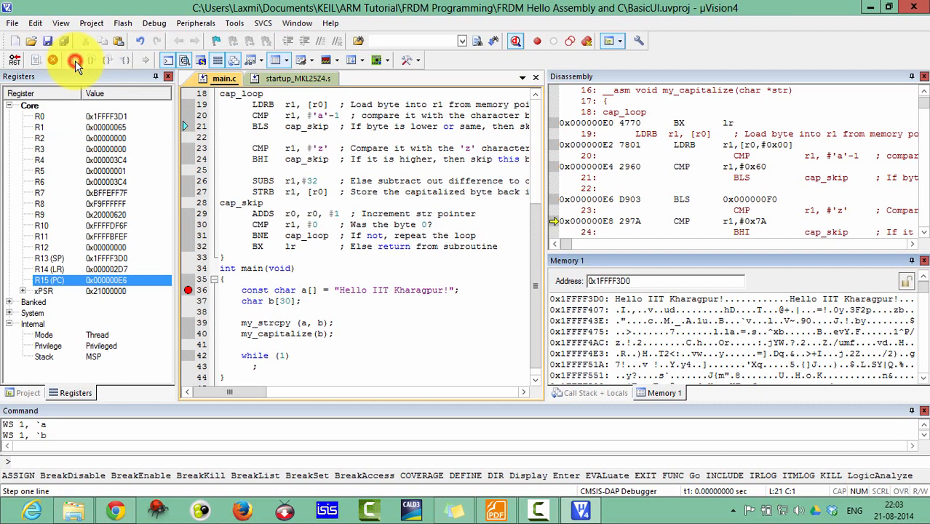
{"action": "left_click", "coordinate": [76, 61]}
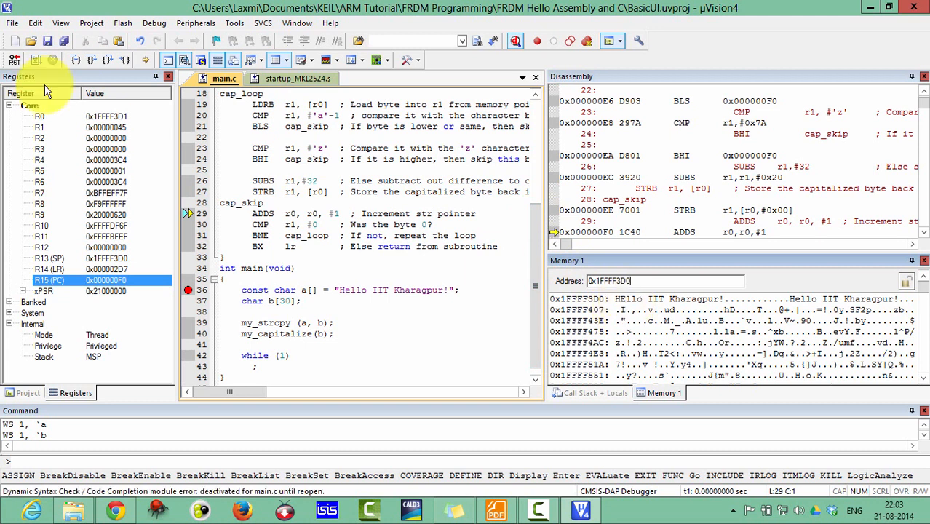
Step: Continue stepping the store/increment cycle until the first word in memory reads 'HELLO'
{"action": "left_click", "coordinate": [92, 61]}
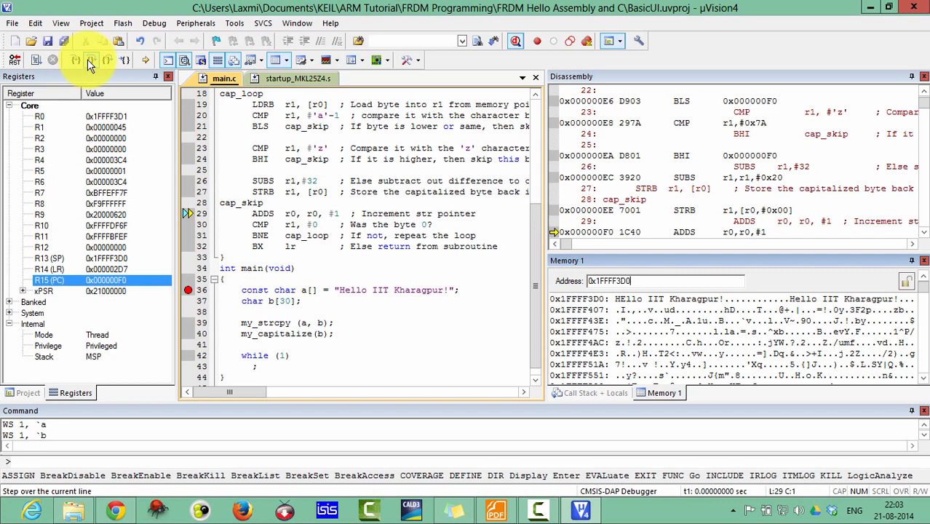
{"action": "left_click", "coordinate": [88, 60]}
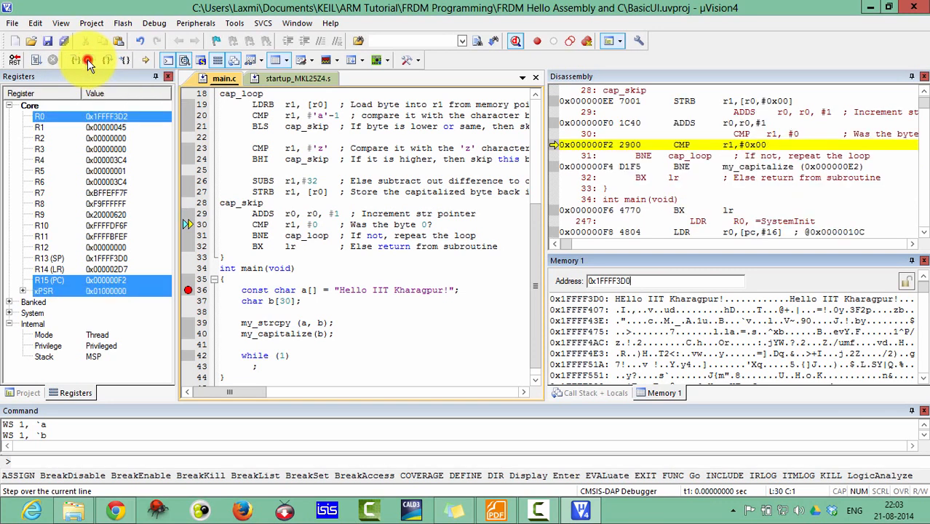
{"action": "left_click", "coordinate": [87, 61]}
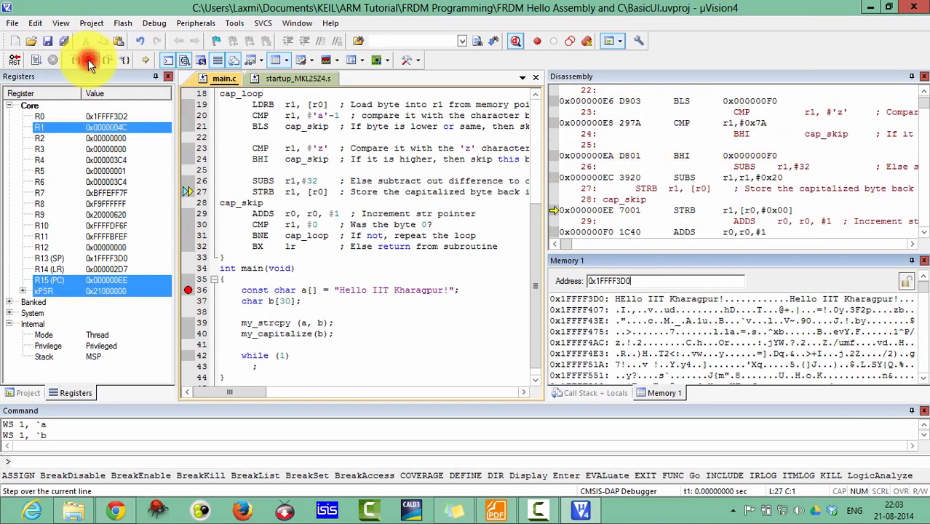
{"action": "left_click", "coordinate": [87, 61]}
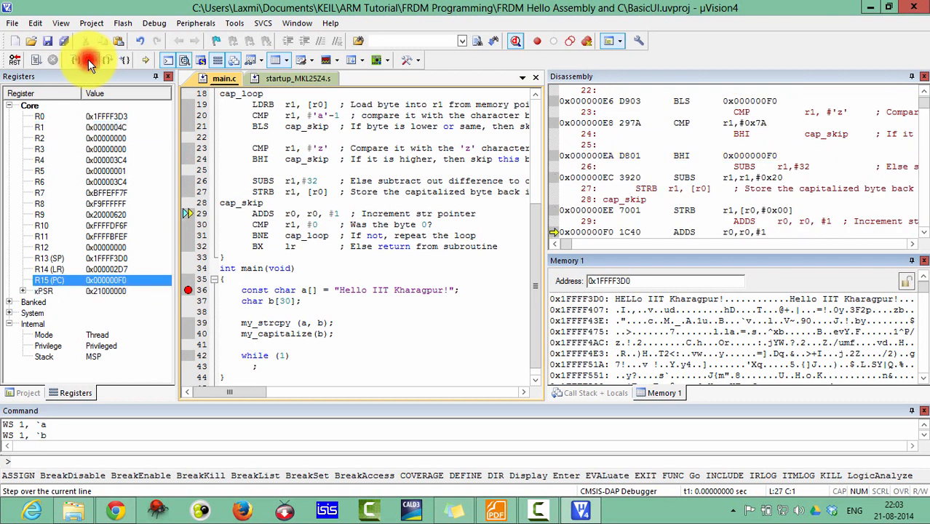
{"action": "left_click", "coordinate": [88, 62]}
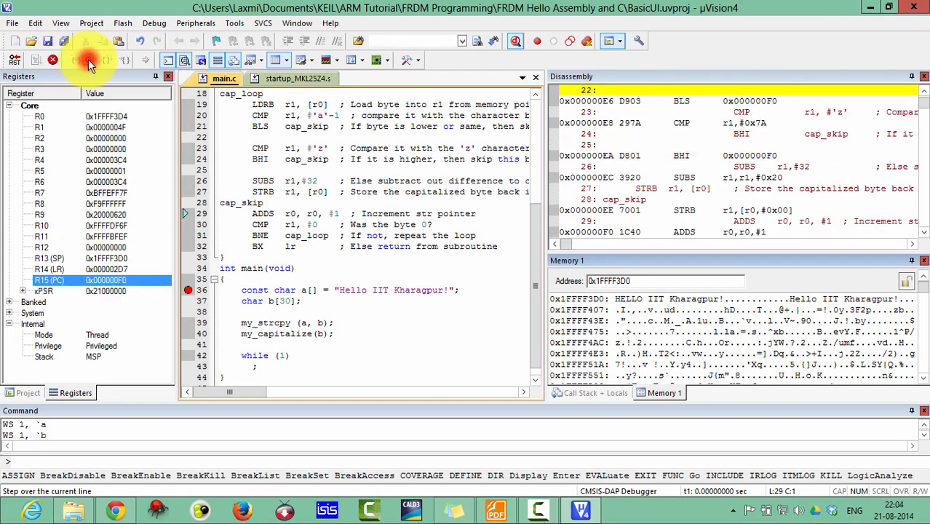
{"action": "left_click", "coordinate": [87, 60]}
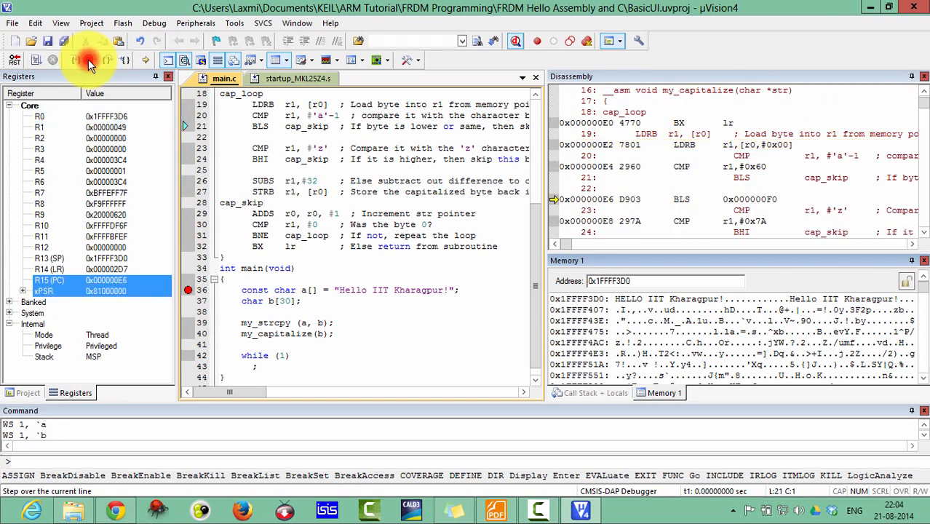